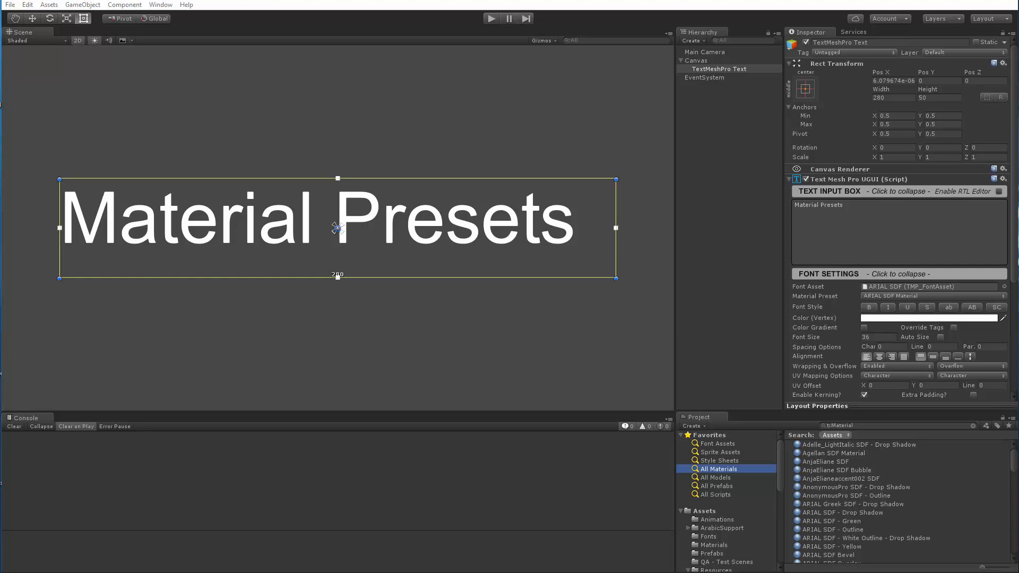
{"action": "mouse_move", "coordinate": [278, 371]}
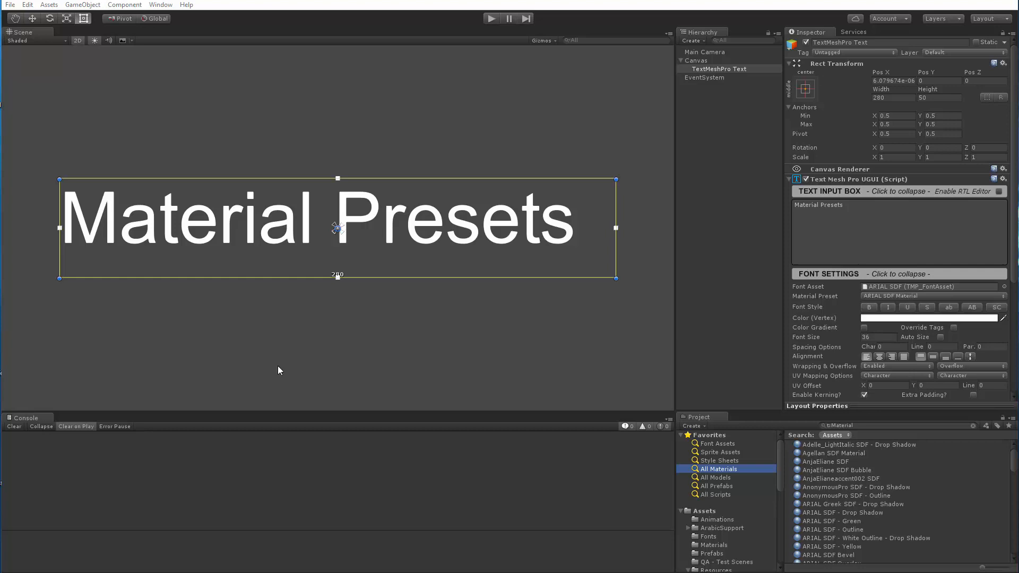
{"action": "mouse_move", "coordinate": [358, 356]}
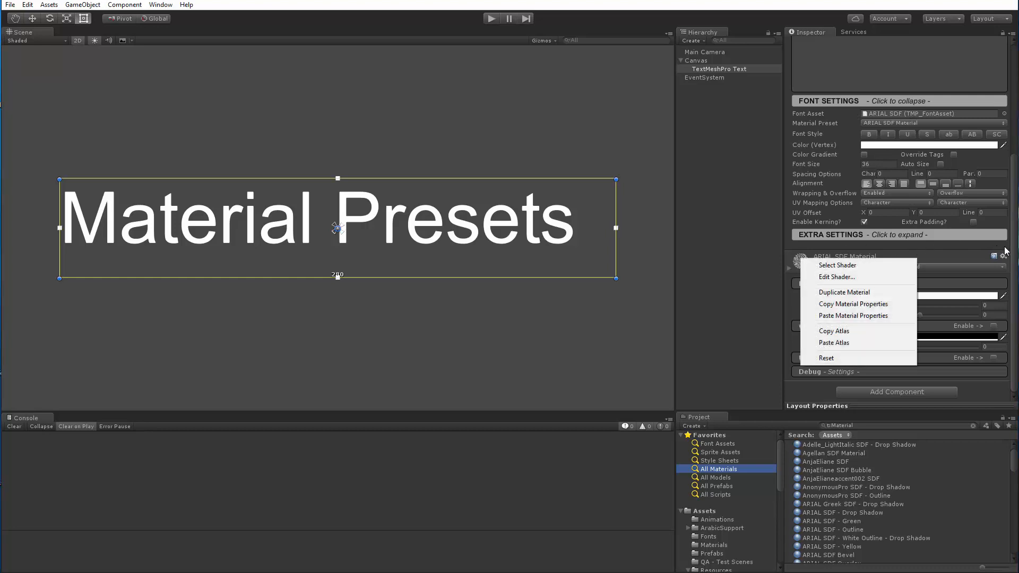
{"action": "mouse_move", "coordinate": [844, 292]}
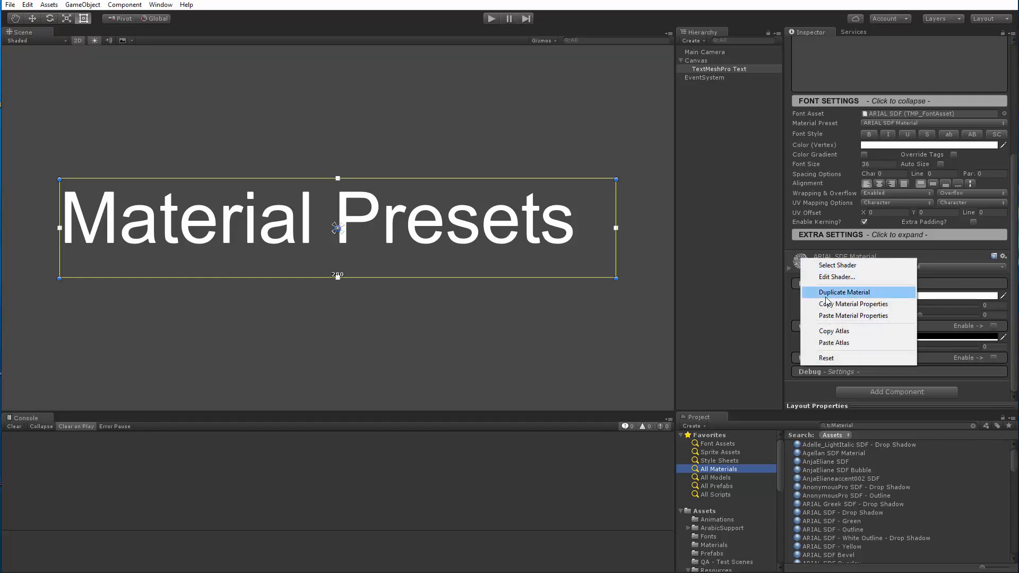
{"action": "mouse_move", "coordinate": [840, 293]}
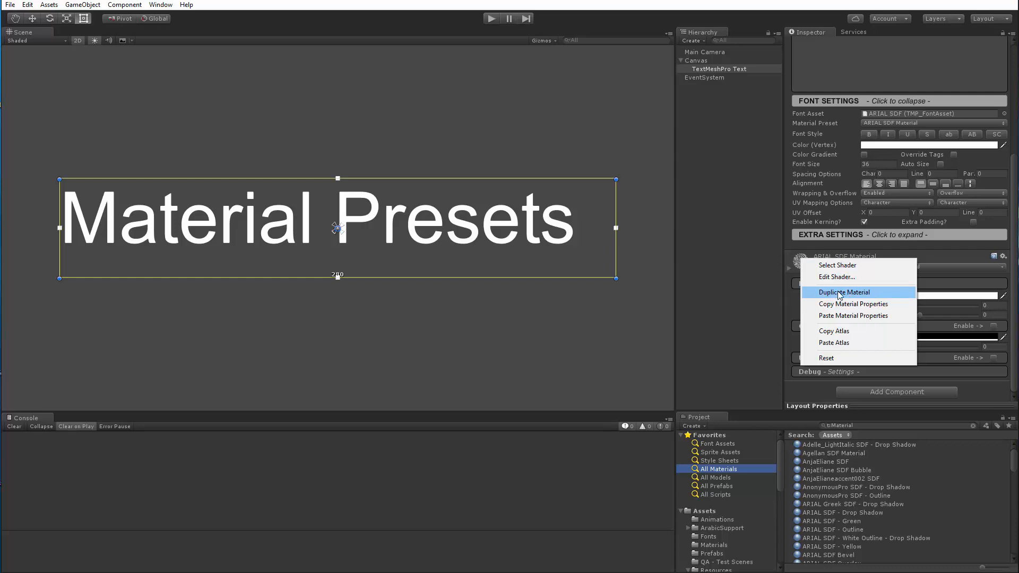
{"action": "mouse_move", "coordinate": [854, 303]}
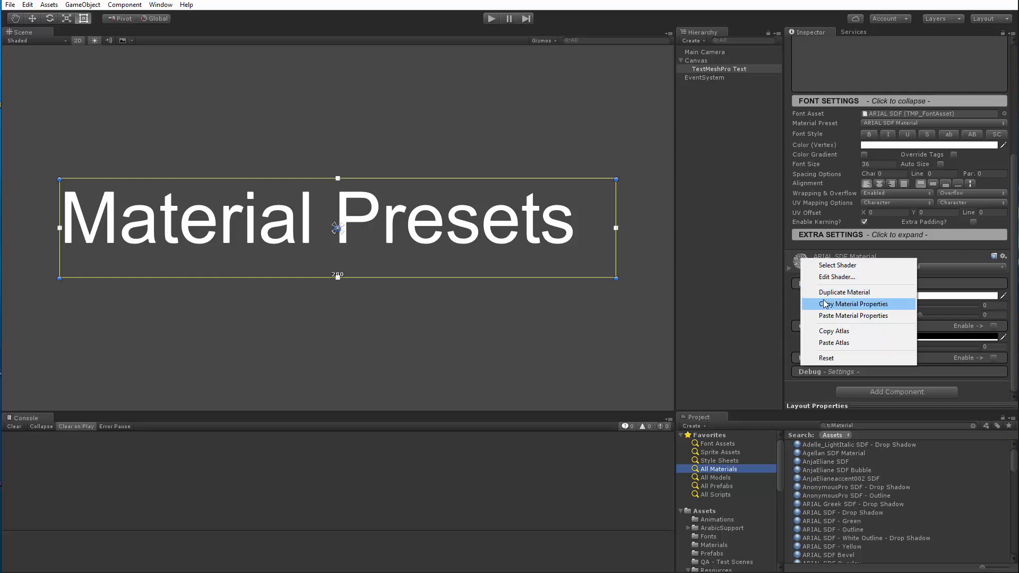
{"action": "mouse_move", "coordinate": [844, 292]}
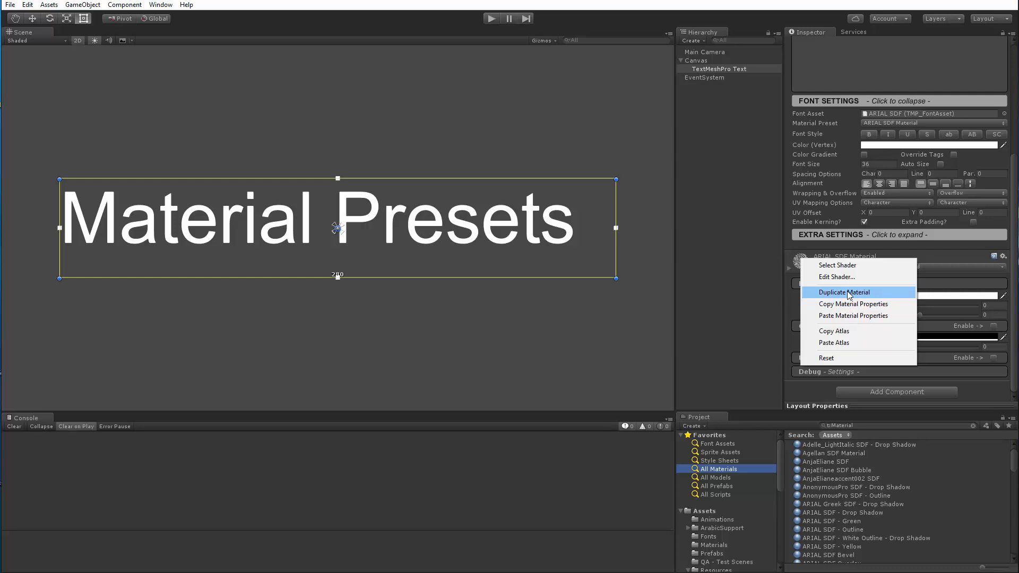
{"action": "mouse_move", "coordinate": [853, 304]}
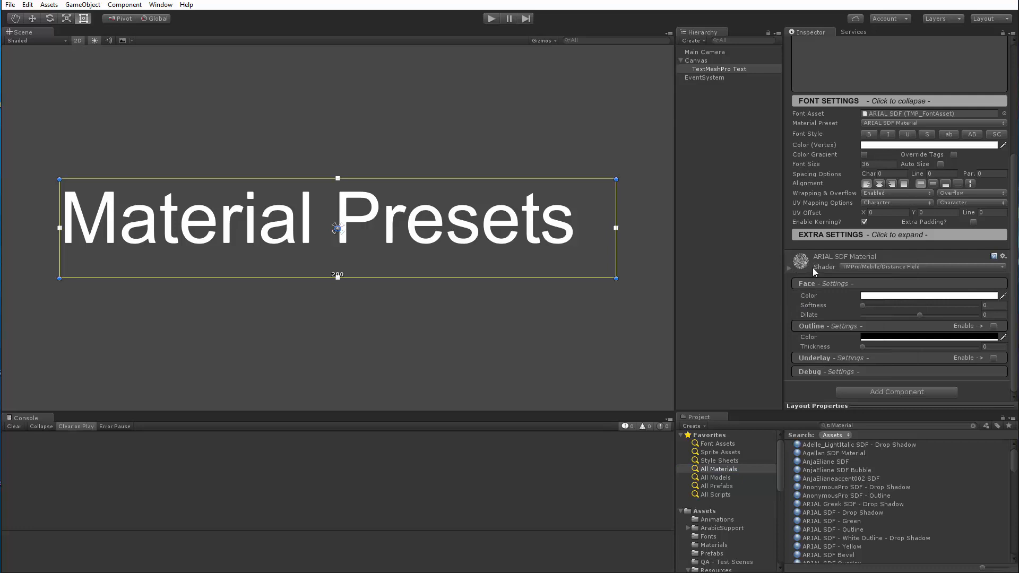
{"action": "mouse_move", "coordinate": [820, 271]}
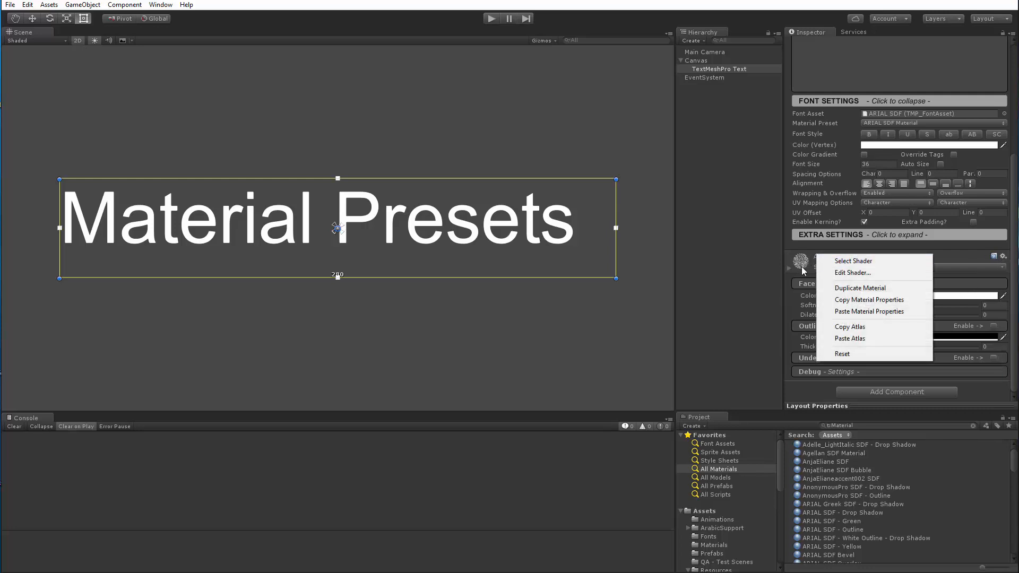
- Drag the ARIAL SDF - Drop Shadow material onto the reselected TextMeshPro Text, then revert to plain ARIAL SDF
{"action": "left_click", "coordinate": [719, 68]}
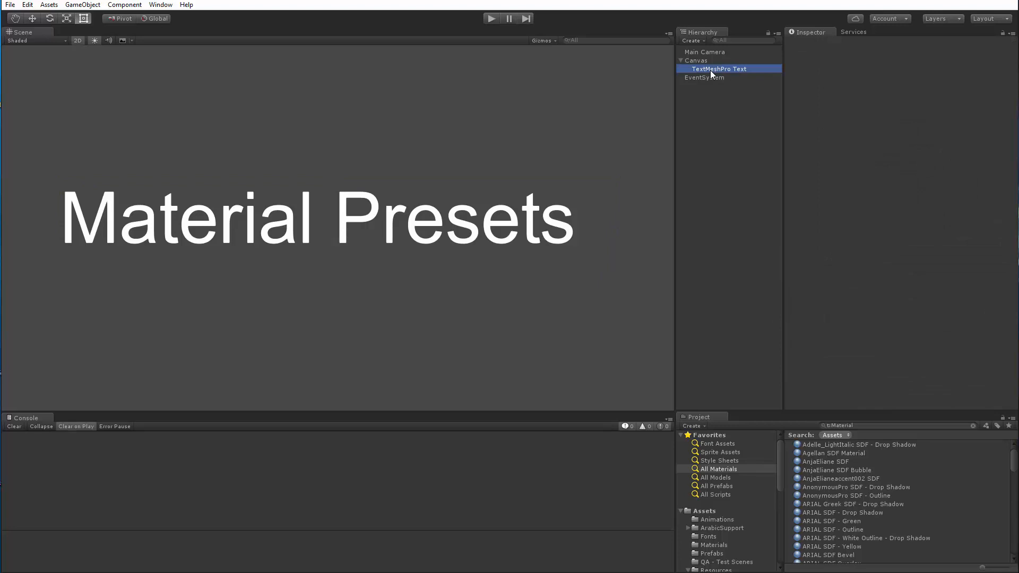
{"action": "left_click", "coordinate": [719, 69]}
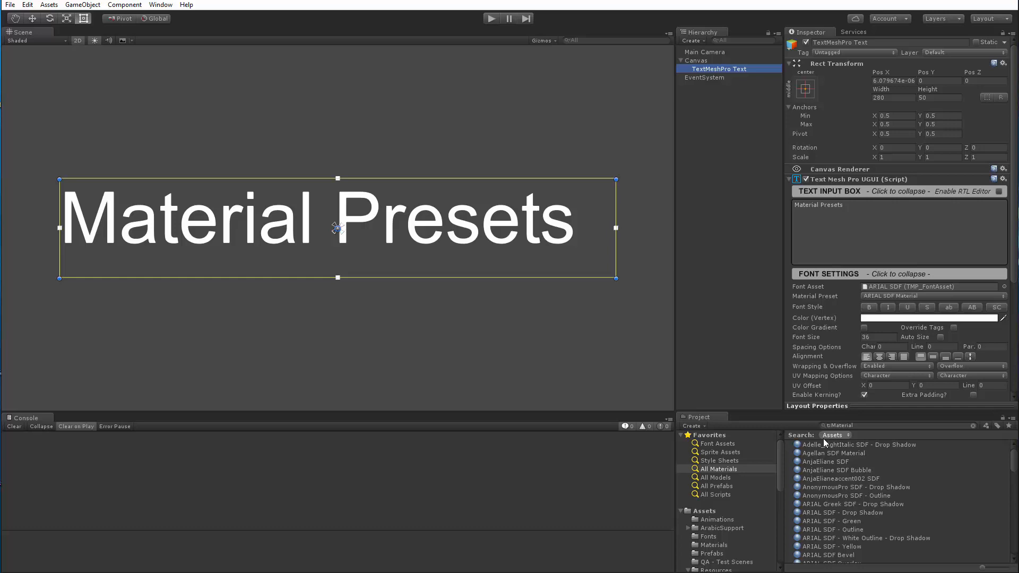
{"action": "mouse_move", "coordinate": [841, 533]}
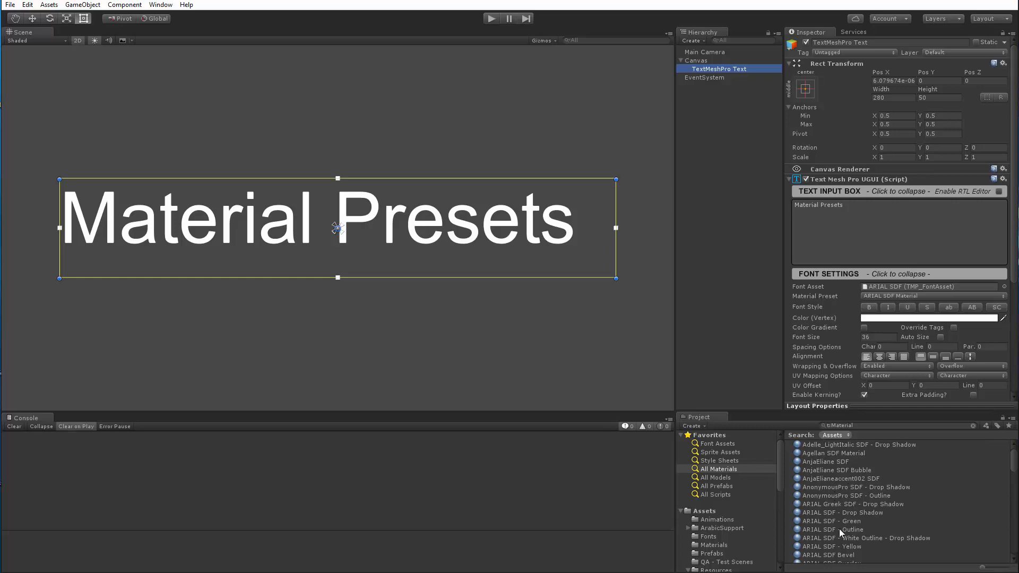
{"action": "mouse_move", "coordinate": [883, 291]}
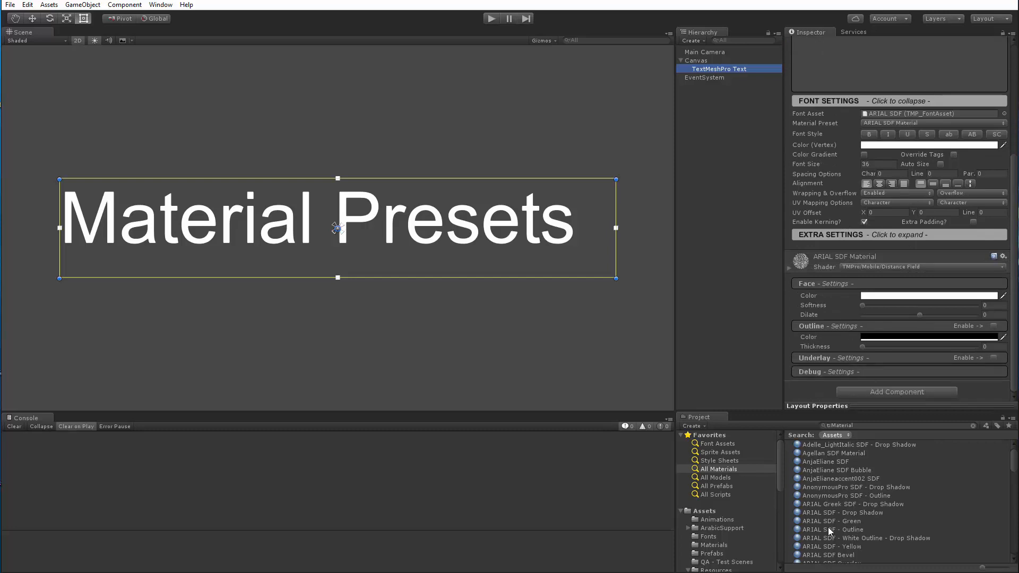
{"action": "left_click", "coordinate": [835, 528]}
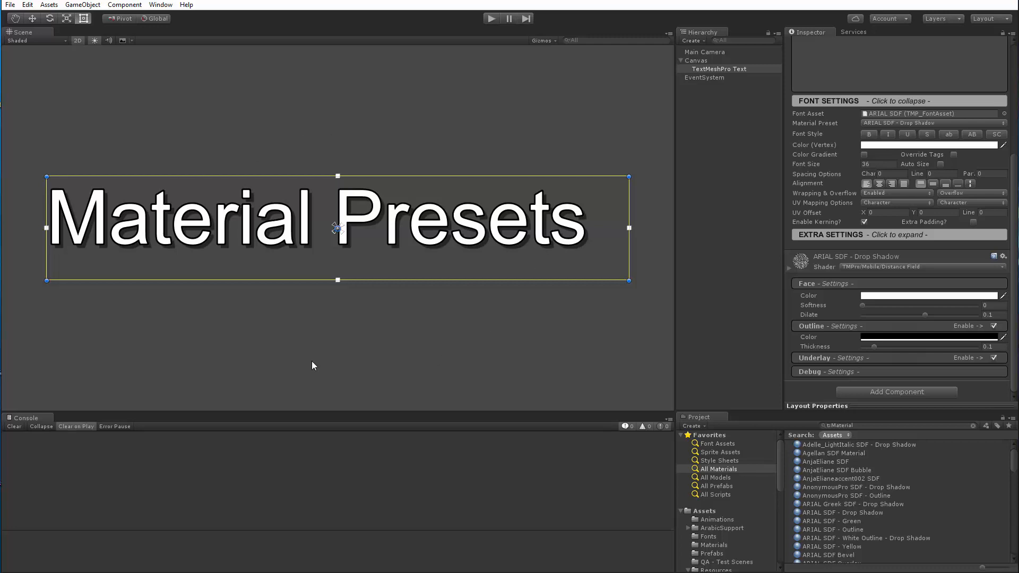
{"action": "mouse_move", "coordinate": [882, 415]}
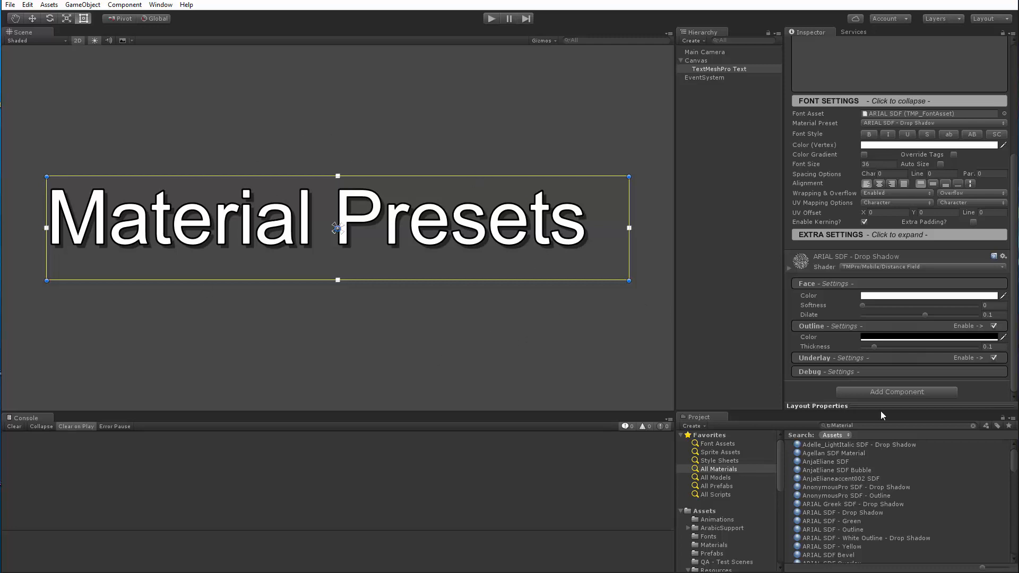
{"action": "left_click", "coordinate": [933, 124]}
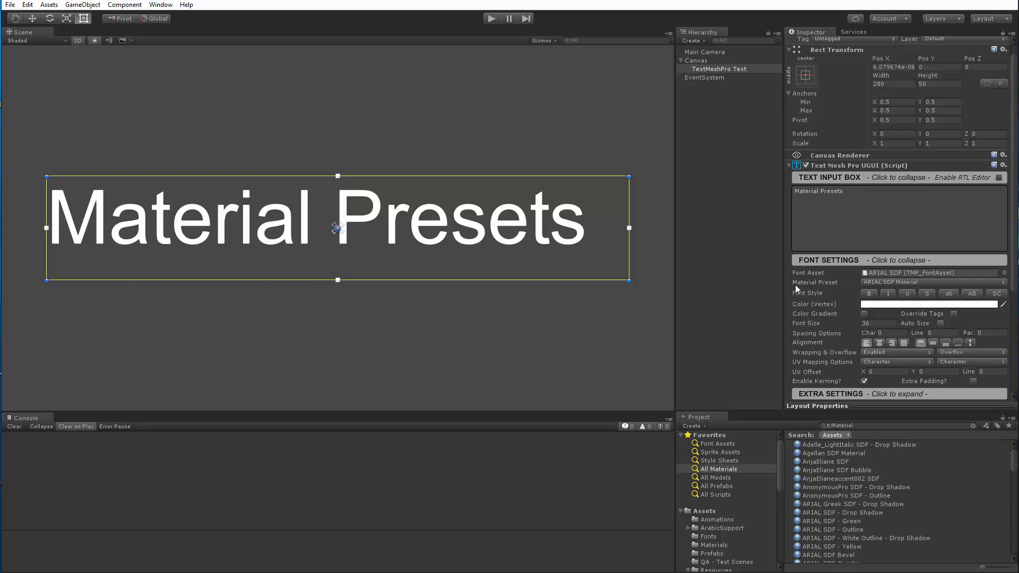
{"action": "mouse_move", "coordinate": [852, 304]}
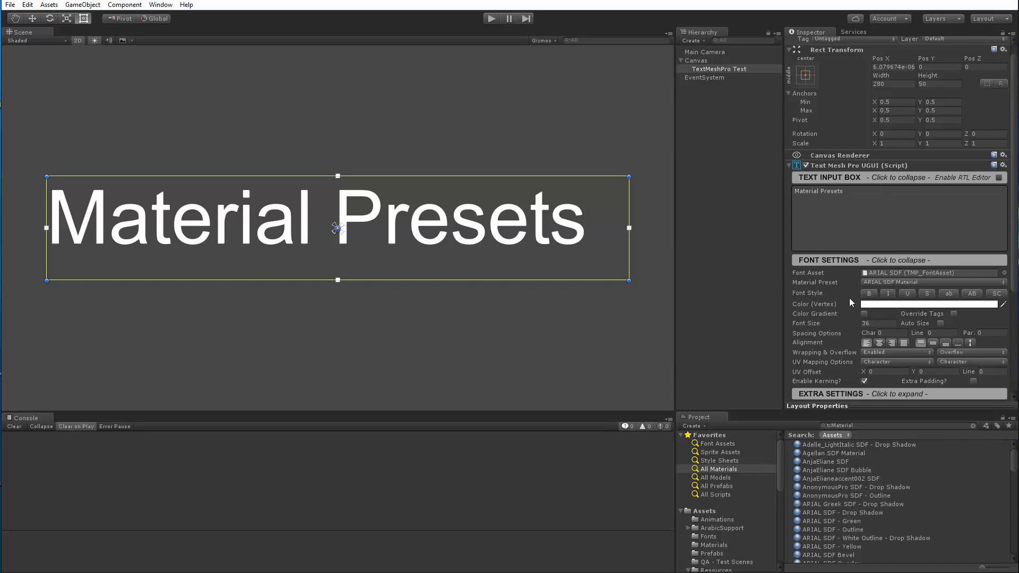
{"action": "mouse_move", "coordinate": [988, 291]}
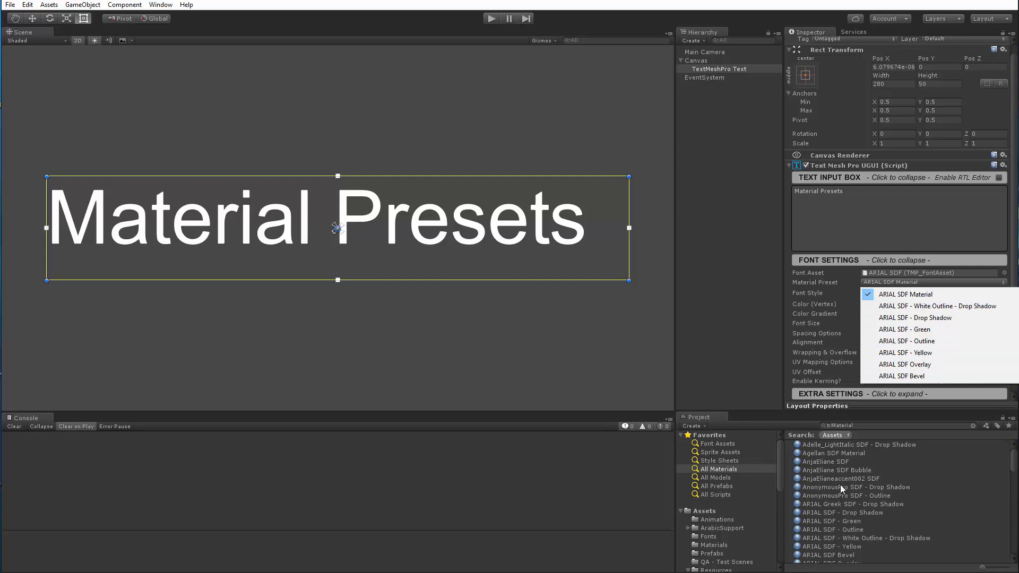
{"action": "mouse_move", "coordinate": [832, 484]}
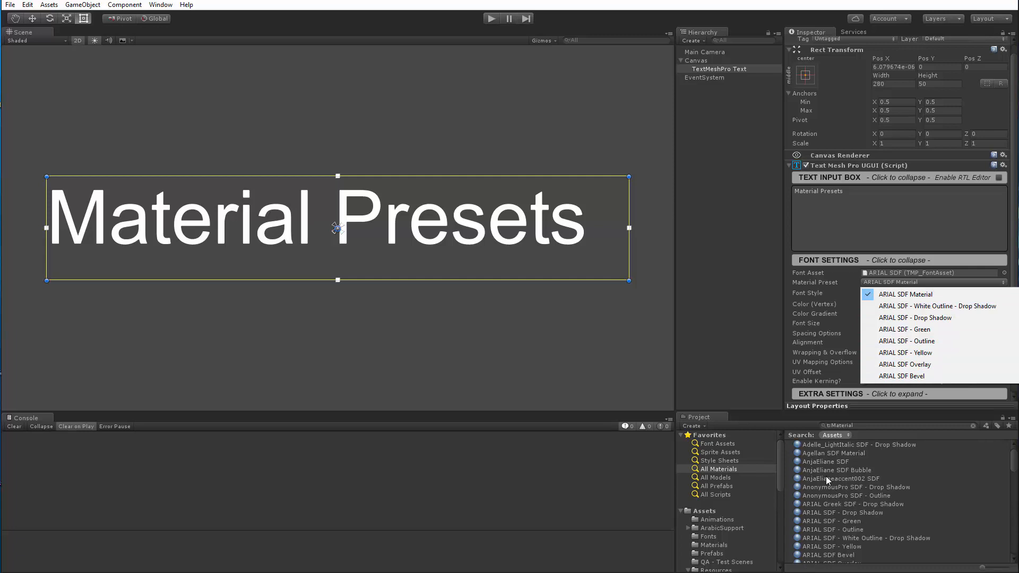
{"action": "mouse_move", "coordinate": [842, 500]}
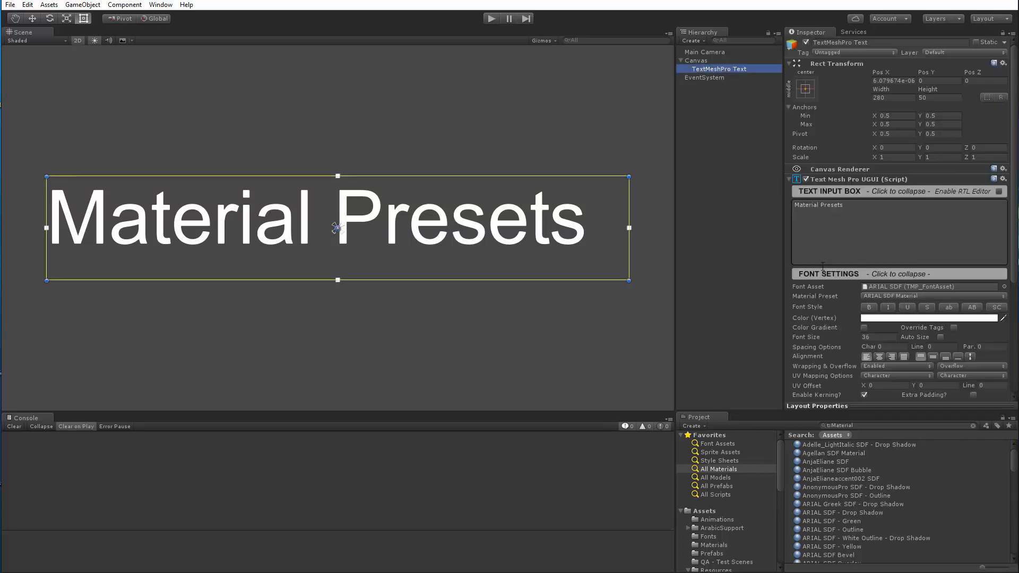
{"action": "mouse_move", "coordinate": [1012, 294]}
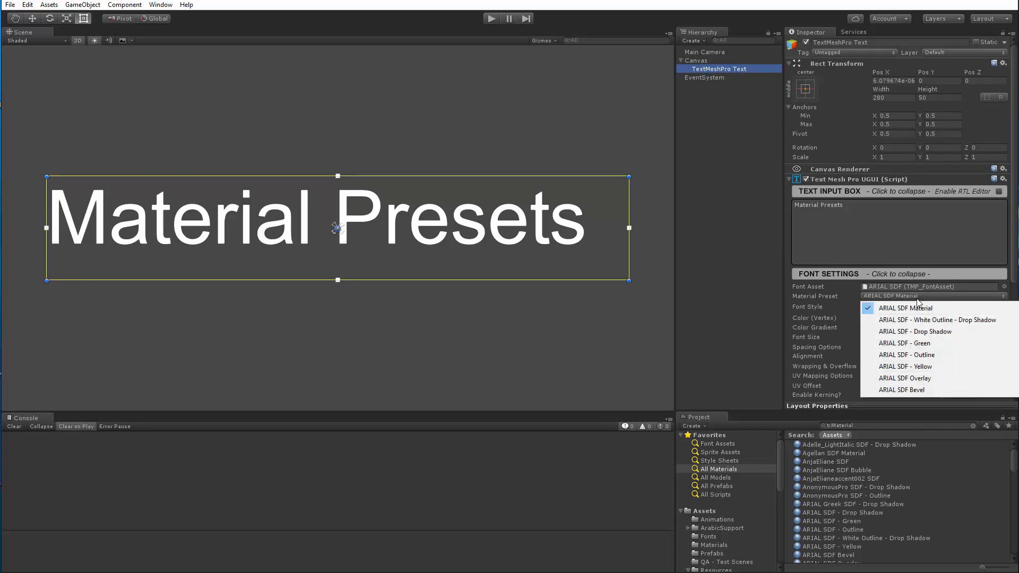
- Try the ARIAL SDF - Outline preset, then settle on ARIAL SDF - Drop Shadow from the Material Preset dropdown
{"action": "left_click", "coordinate": [906, 354]}
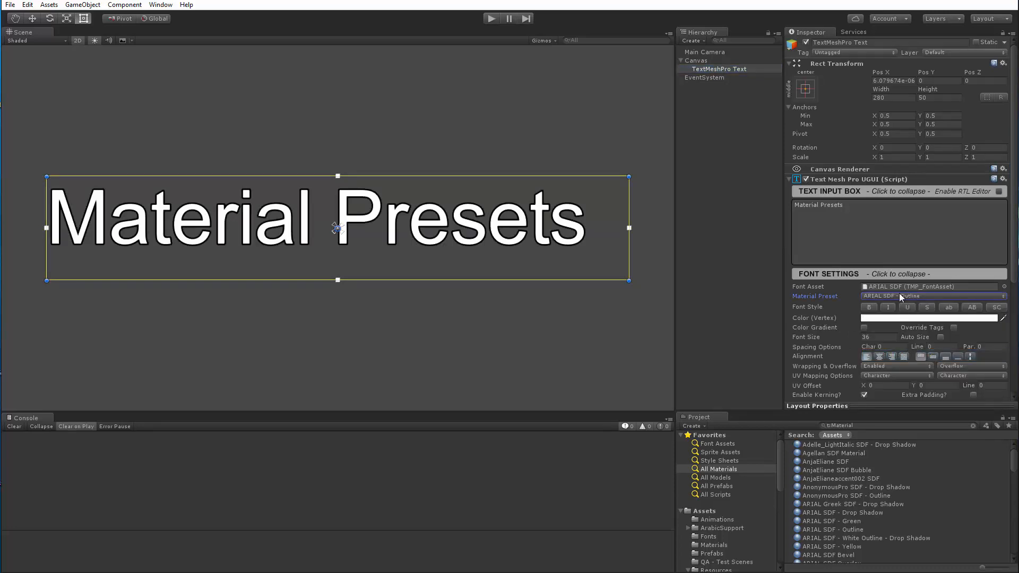
{"action": "left_click", "coordinate": [934, 296]}
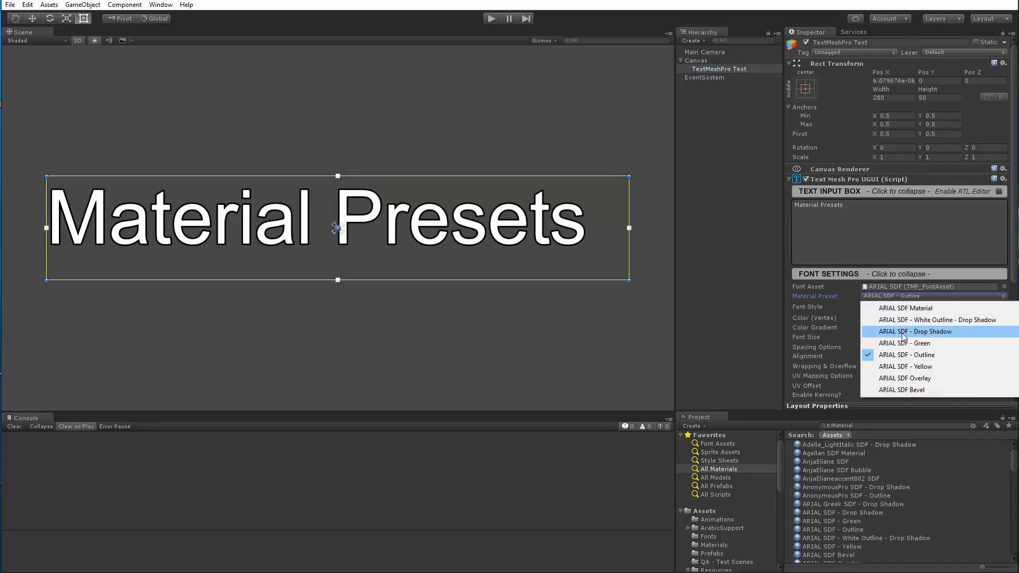
{"action": "left_click", "coordinate": [915, 331]}
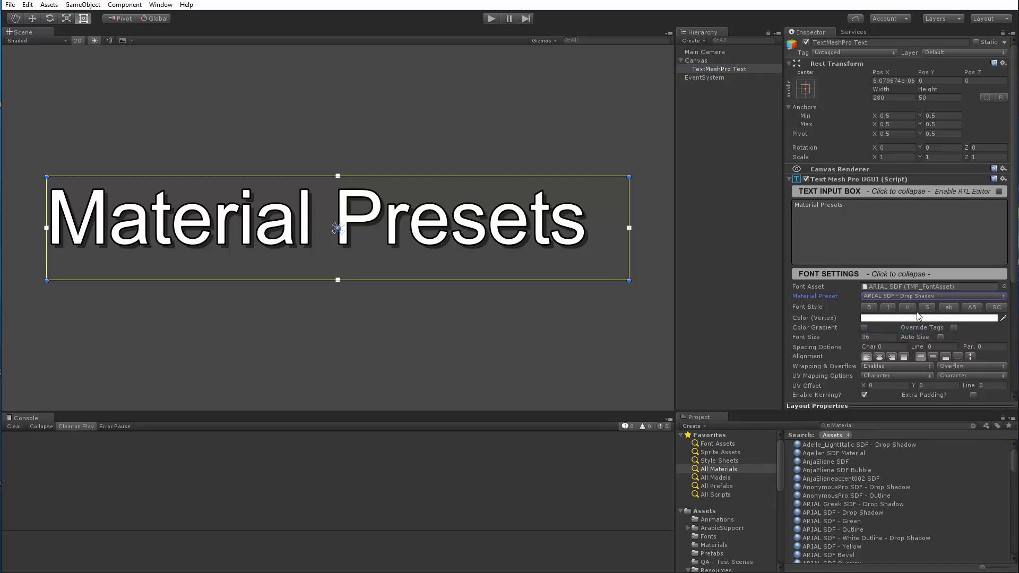
{"action": "mouse_move", "coordinate": [904, 333]}
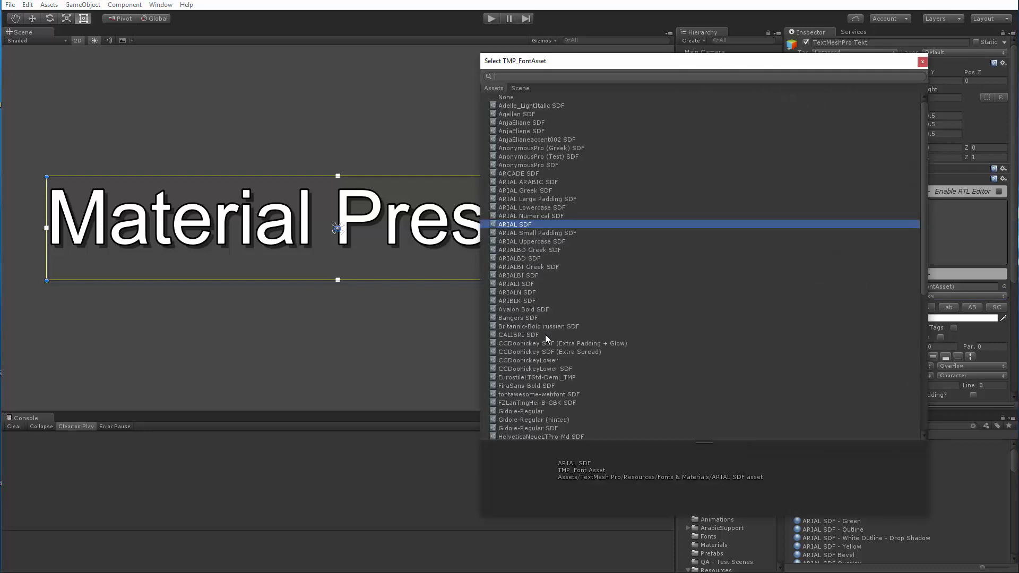
- Switch the font to Bangers SDF and apply its Bangers SDF - Drop Shadow preset
{"action": "left_click", "coordinate": [519, 318]}
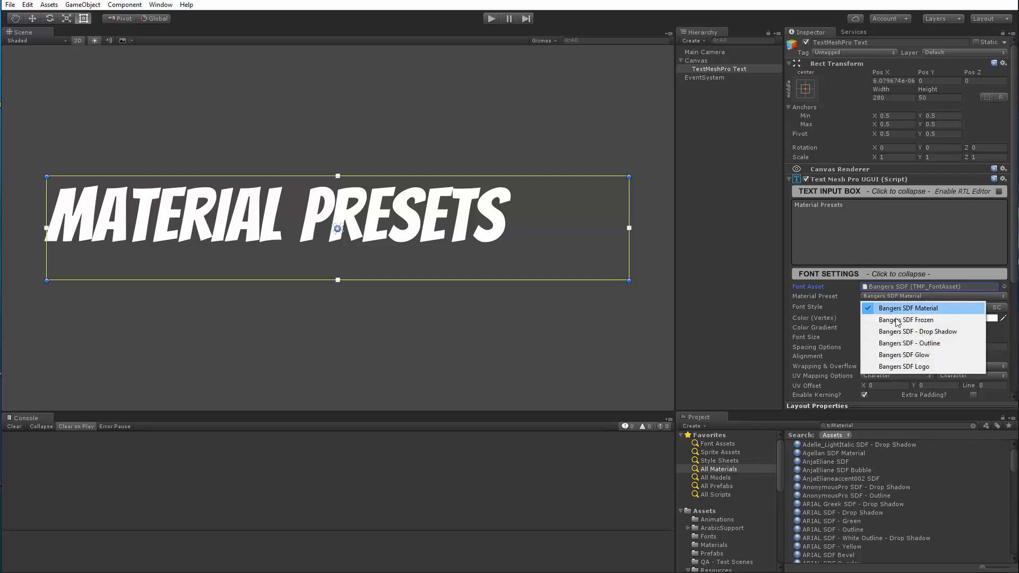
{"action": "mouse_move", "coordinate": [917, 331]}
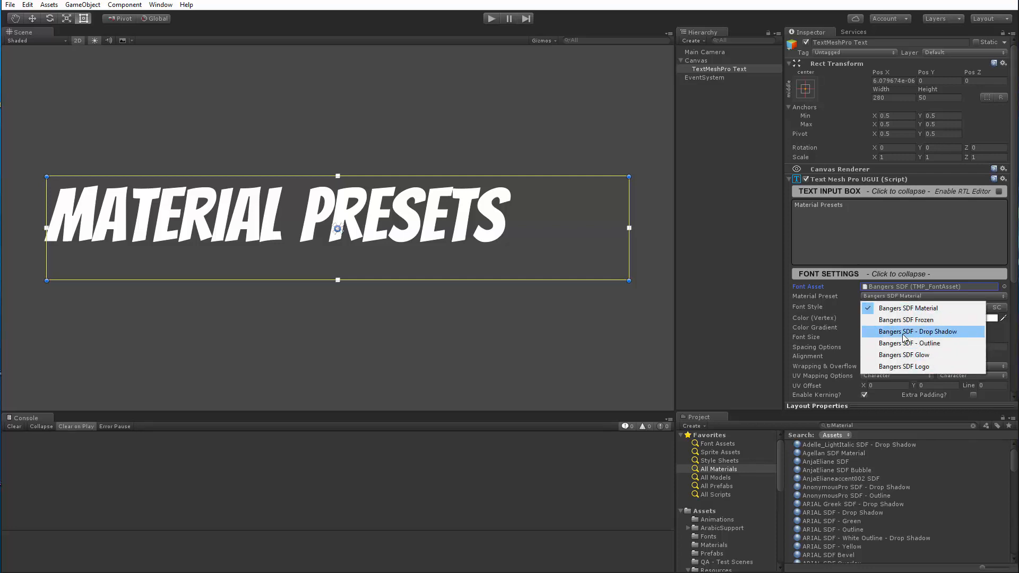
{"action": "left_click", "coordinate": [918, 331]}
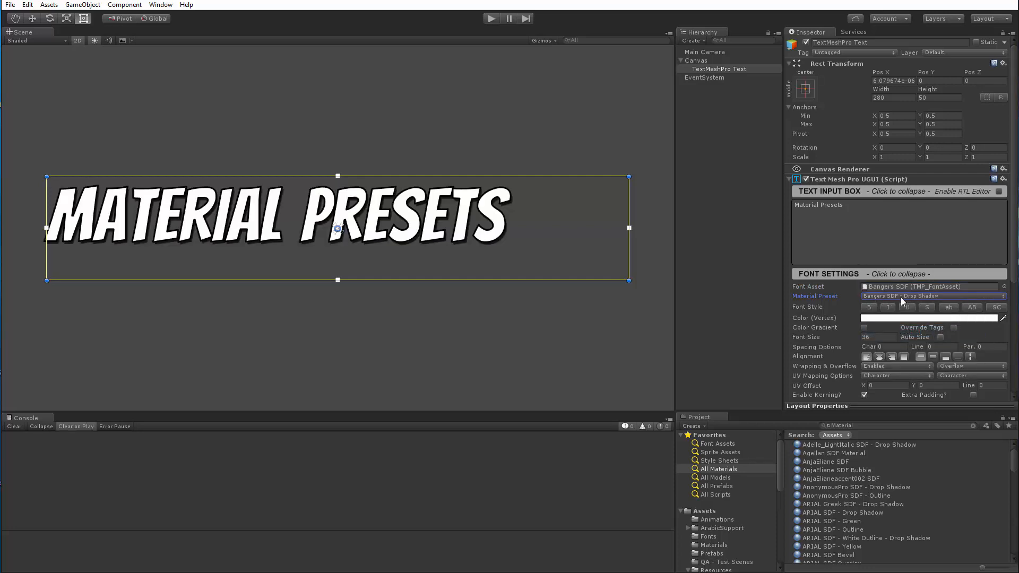
{"action": "left_click", "coordinate": [719, 69]}
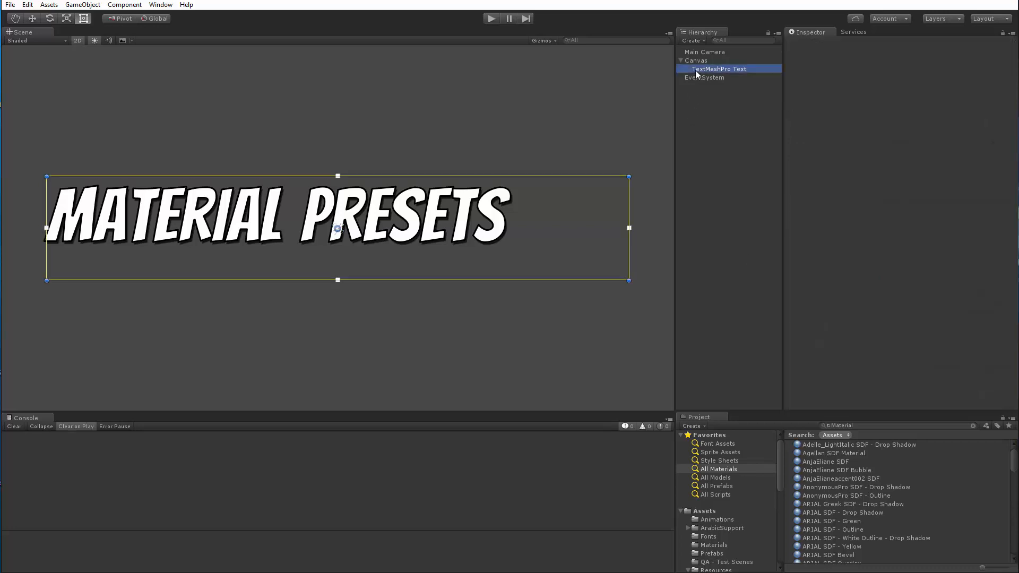
- Reselect TextMeshPro Text and apply the IMPACT SDF - Drop Shadow material from the Project panel
{"action": "left_click", "coordinate": [719, 69]}
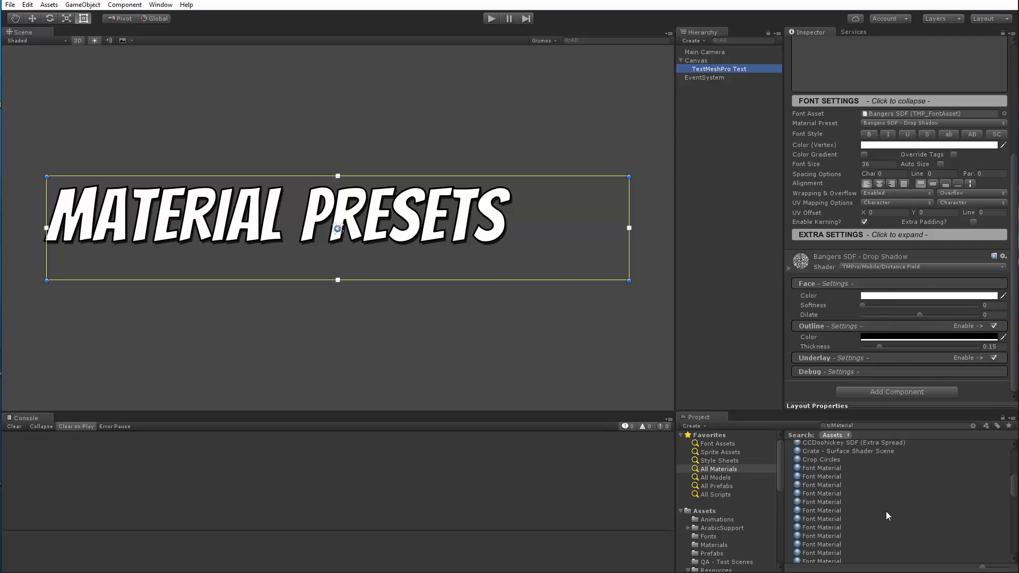
{"action": "scroll", "scroll_direction": "down", "scroll_amount": 3}
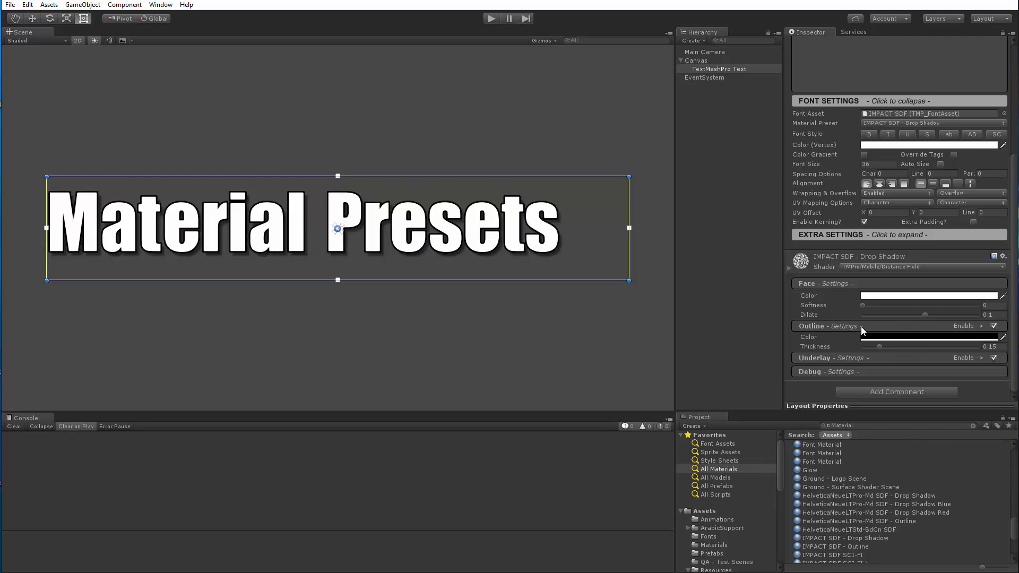
{"action": "mouse_move", "coordinate": [902, 112]}
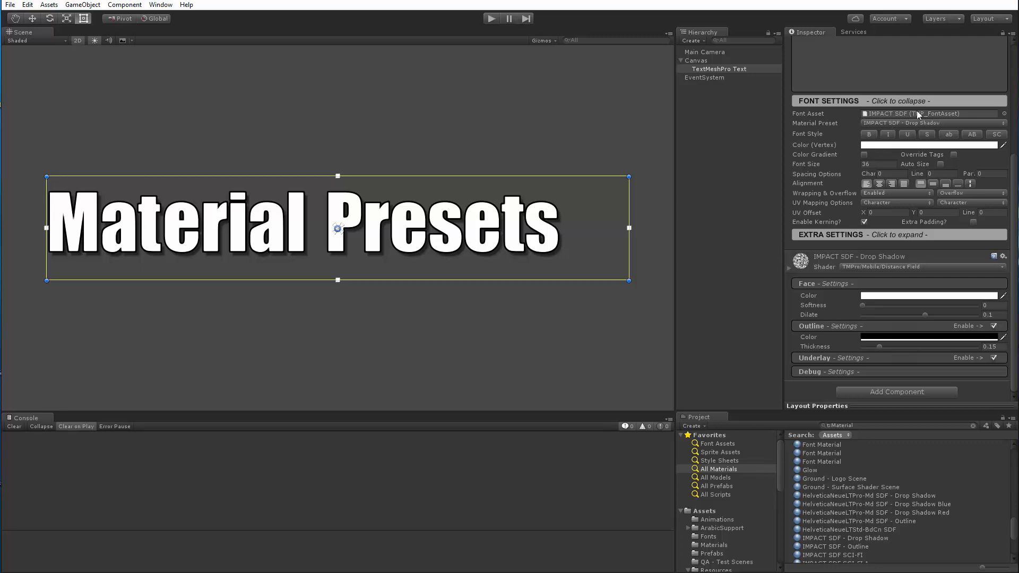
{"action": "mouse_move", "coordinate": [858, 296]}
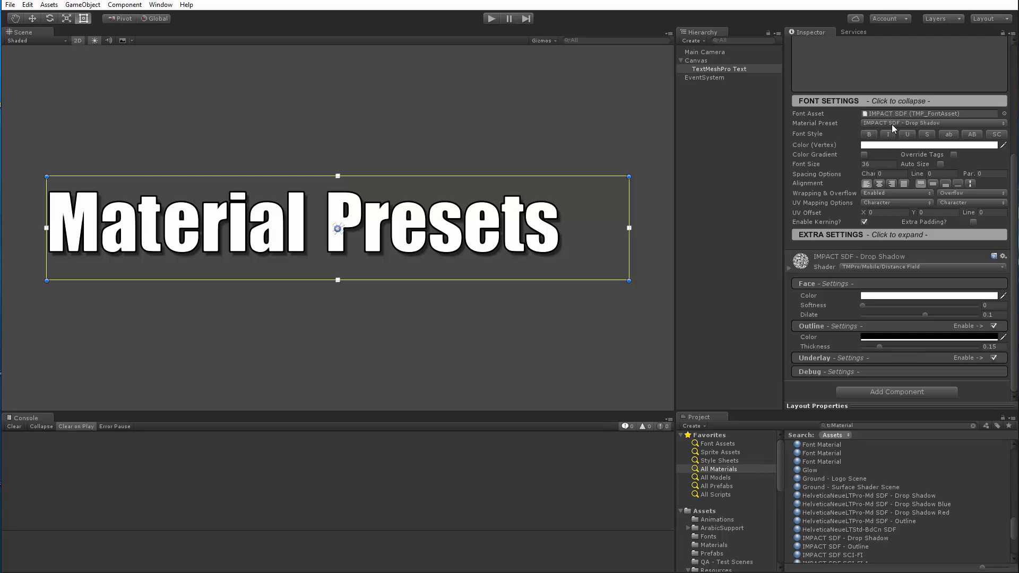
{"action": "mouse_move", "coordinate": [918, 130]}
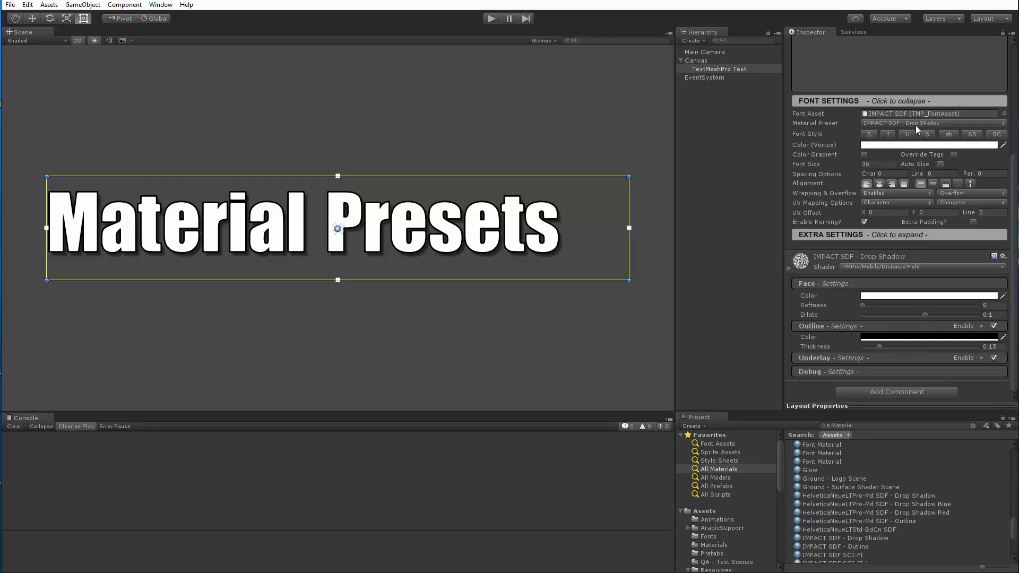
{"action": "left_click", "coordinate": [932, 123]}
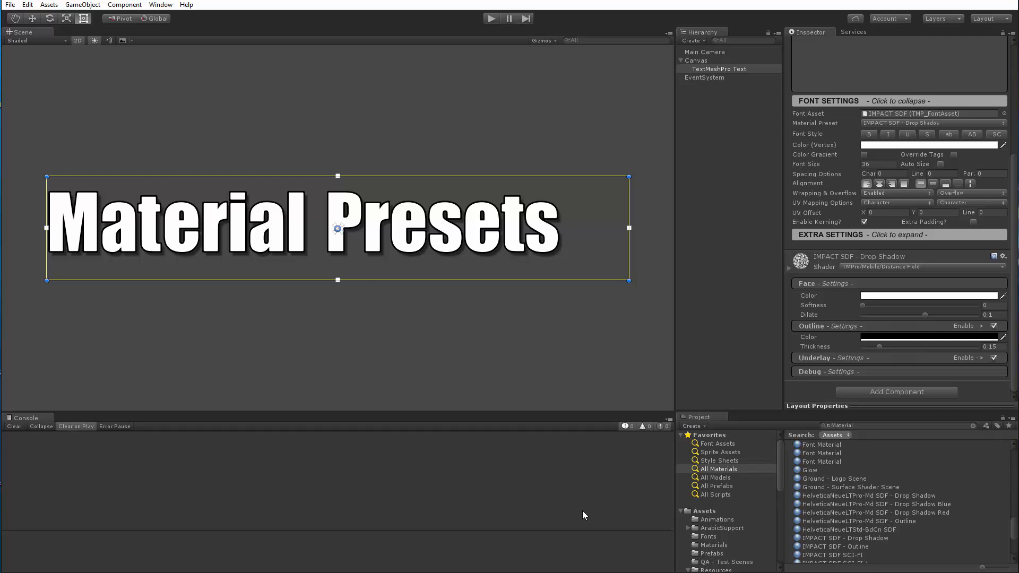
{"action": "mouse_move", "coordinate": [586, 514]}
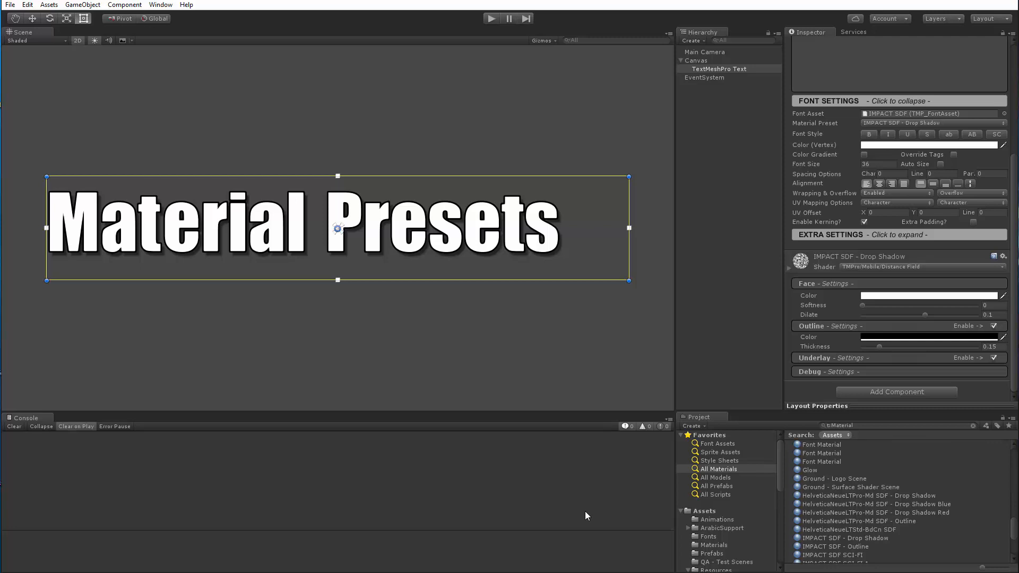